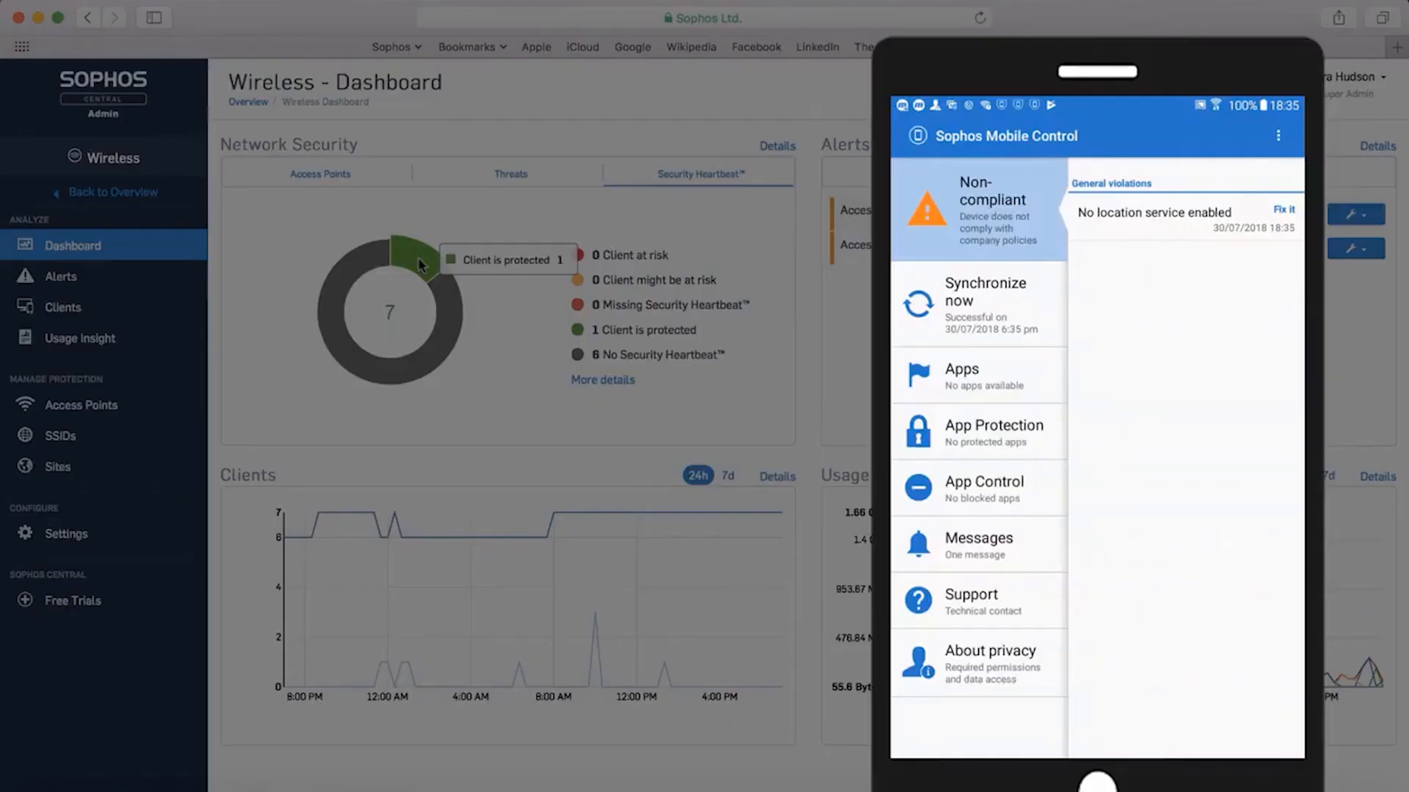
- Review the Wireless Dashboard's Security Heartbeat breakdown and the mobile control app
{"action": "left_click", "coordinate": [63, 307]}
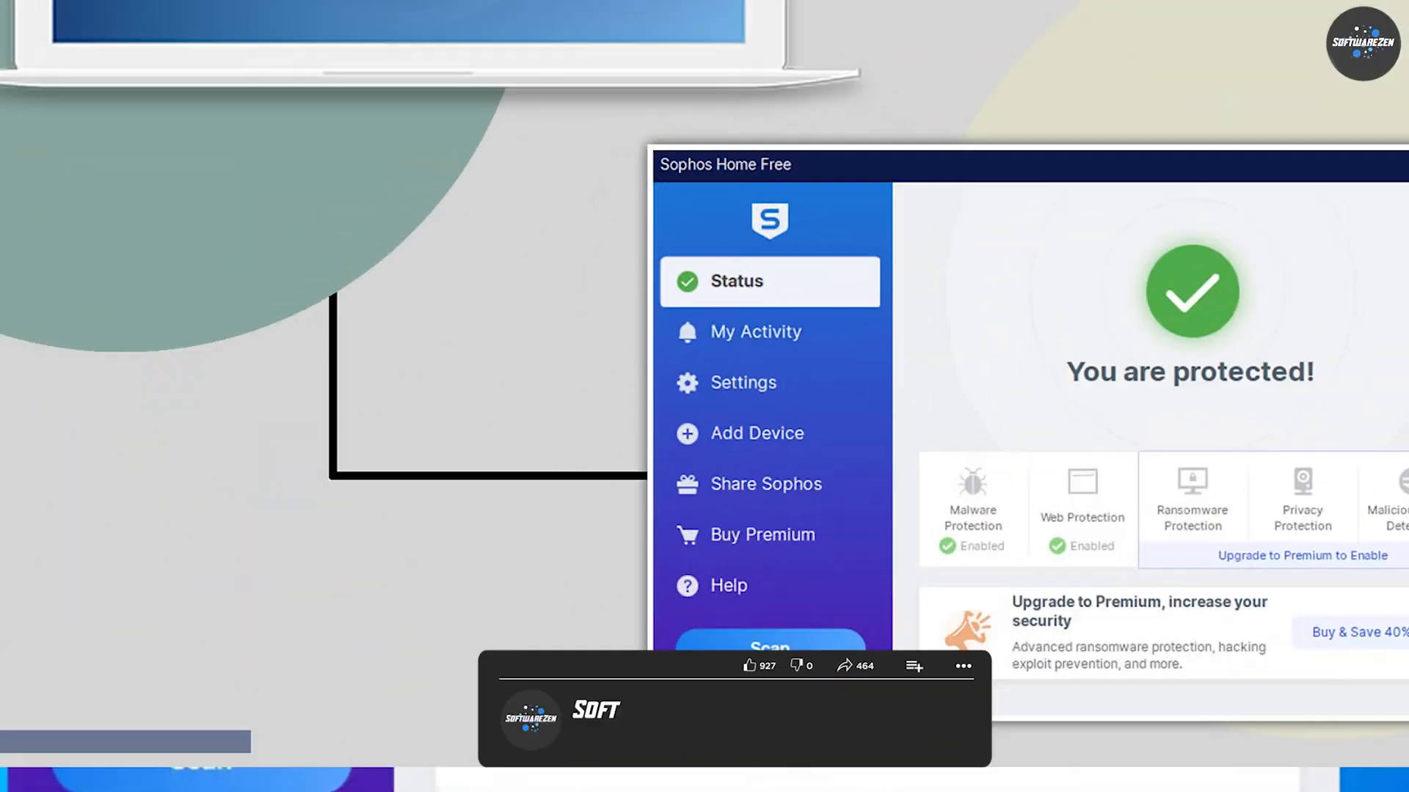
- Check Sophos Home Free's protected status, then open the At Risk Users email report
{"action": "left_click", "coordinate": [889, 719]}
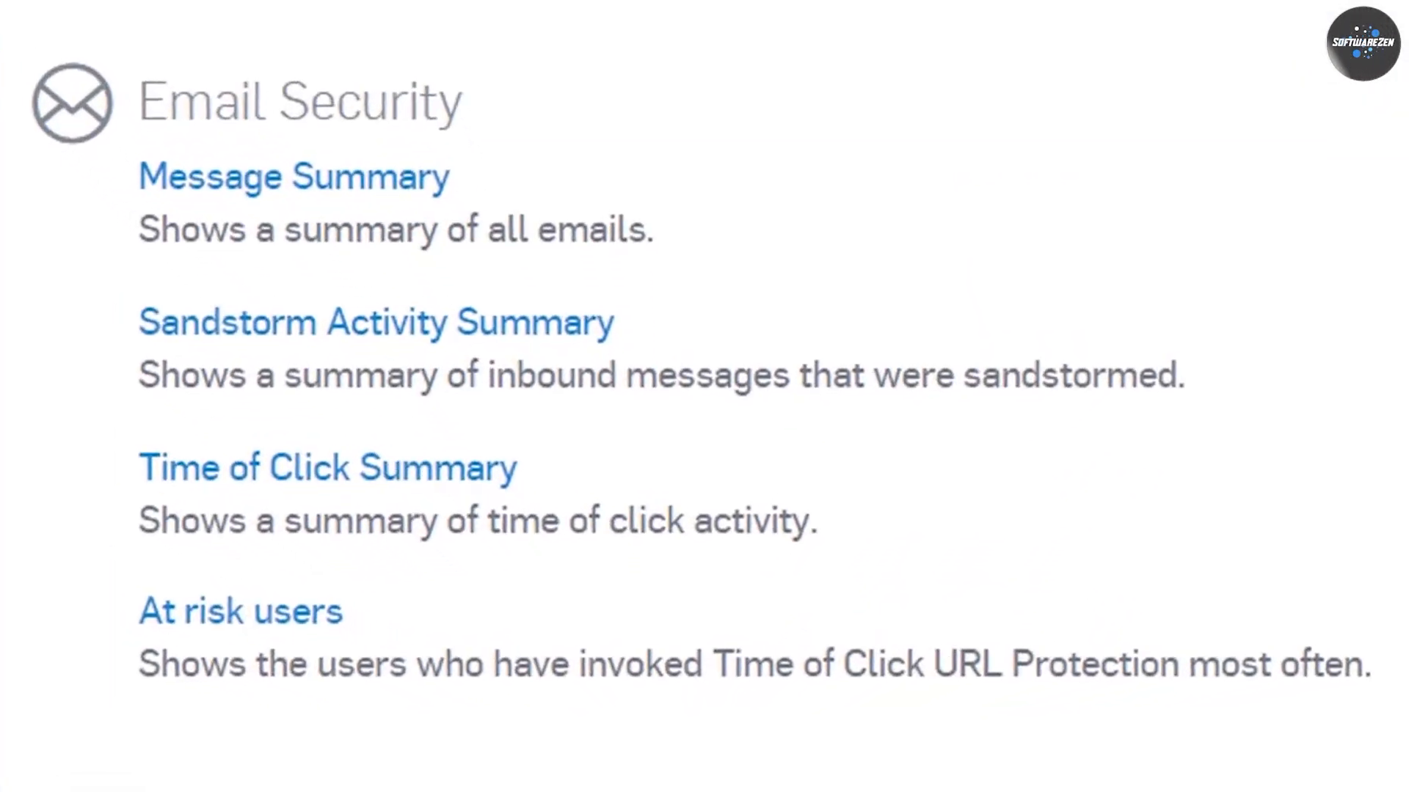
{"action": "left_click", "coordinate": [241, 611]}
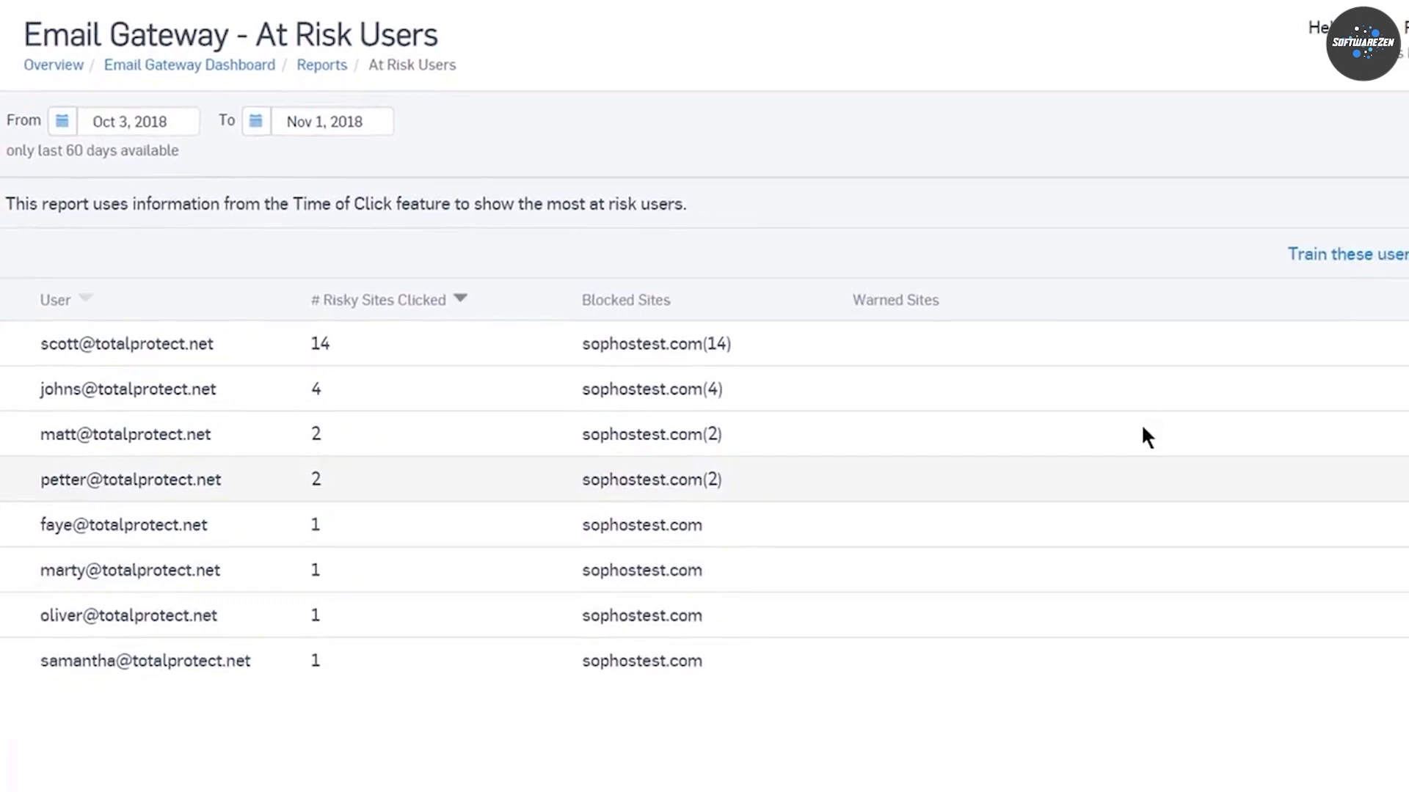